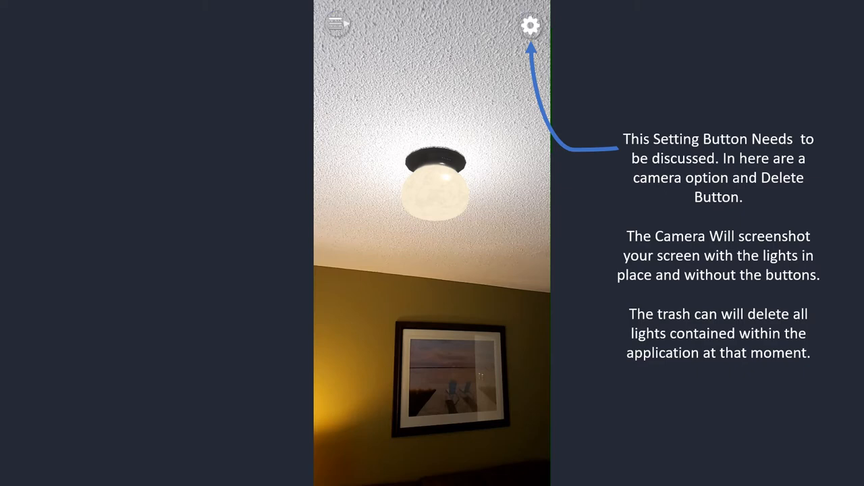
- Open the placed light's colour, intensity and range settings from the radial menu
left_click(531, 26)
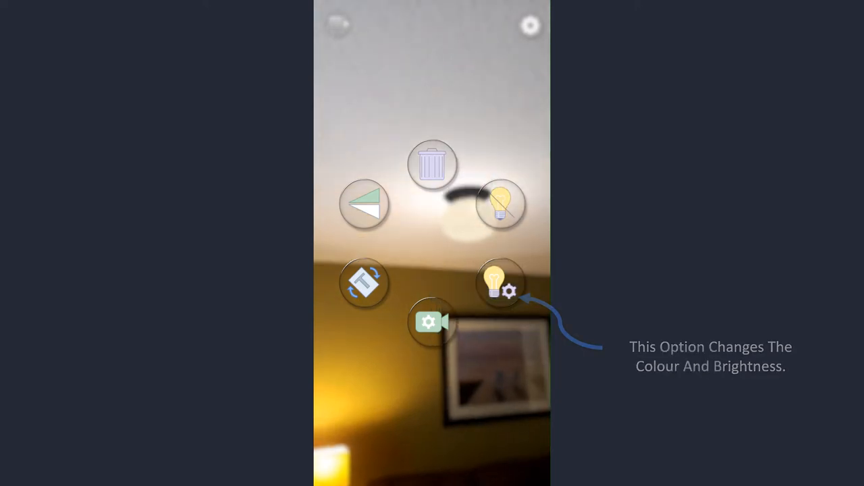
left_click(500, 283)
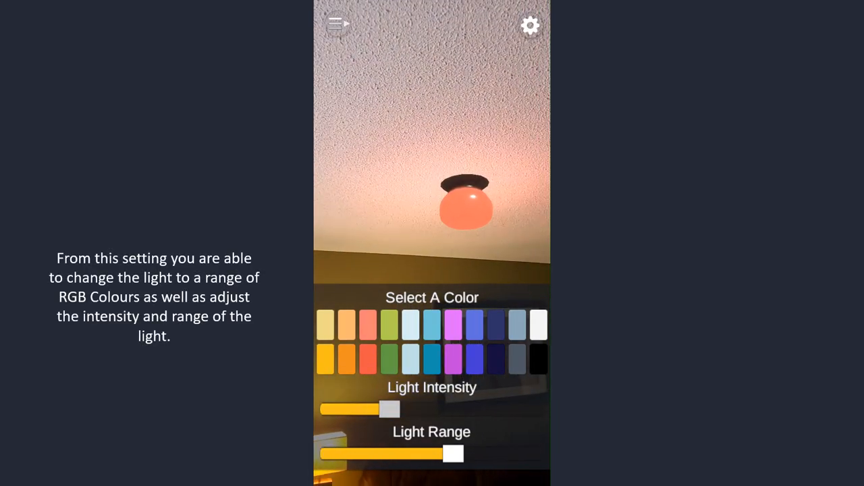
- Drop the light intensity slider to zero, then raise it back to about half
left_click_drag(388, 409, 456, 409)
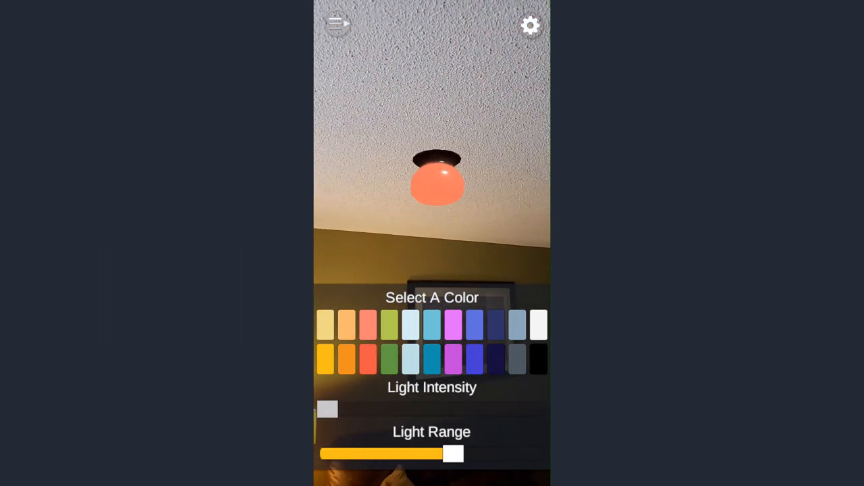
left_click_drag(328, 409, 414, 409)
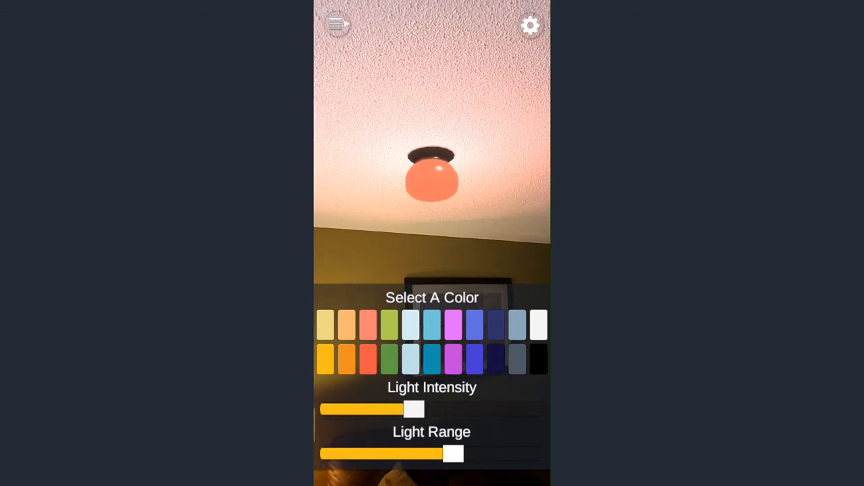